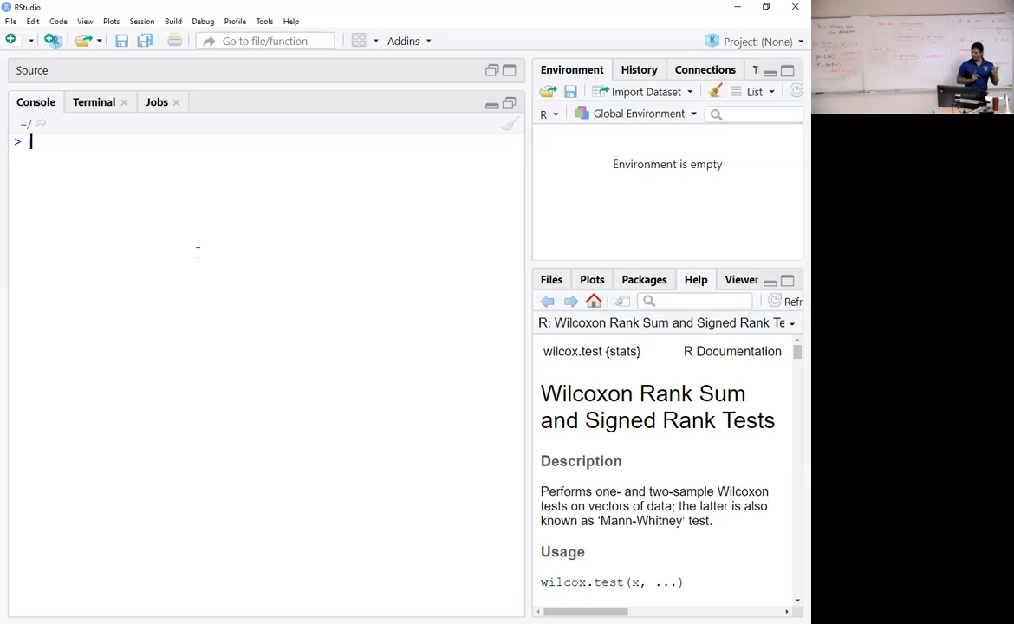
Run x<-rnorm(10), print x, then define y<-x+8 in the console
type("x")
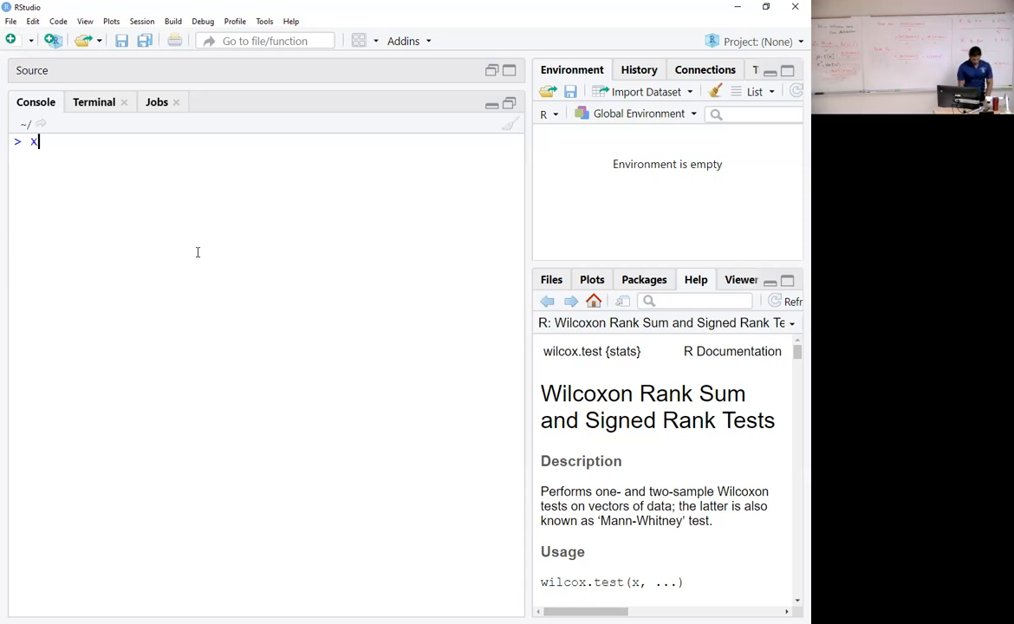
type("<-rnorm")
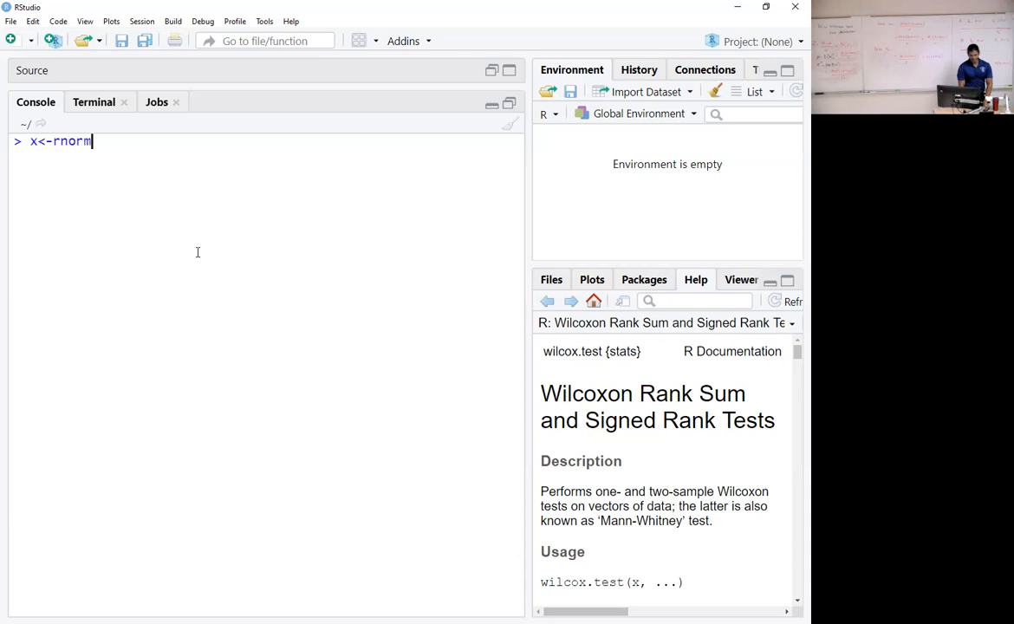
type("(")
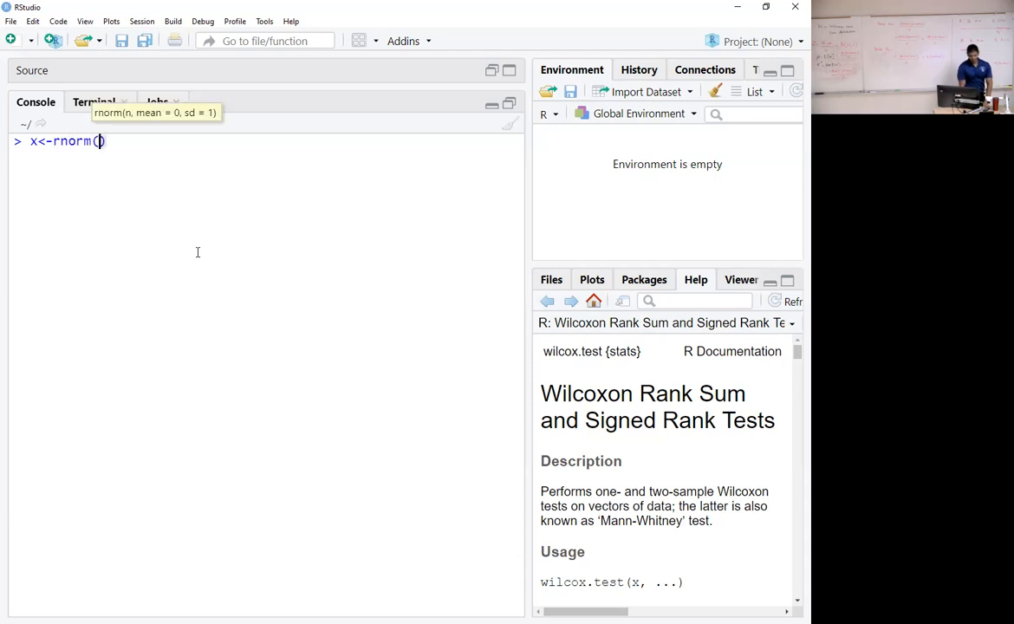
type("10")
type("x")
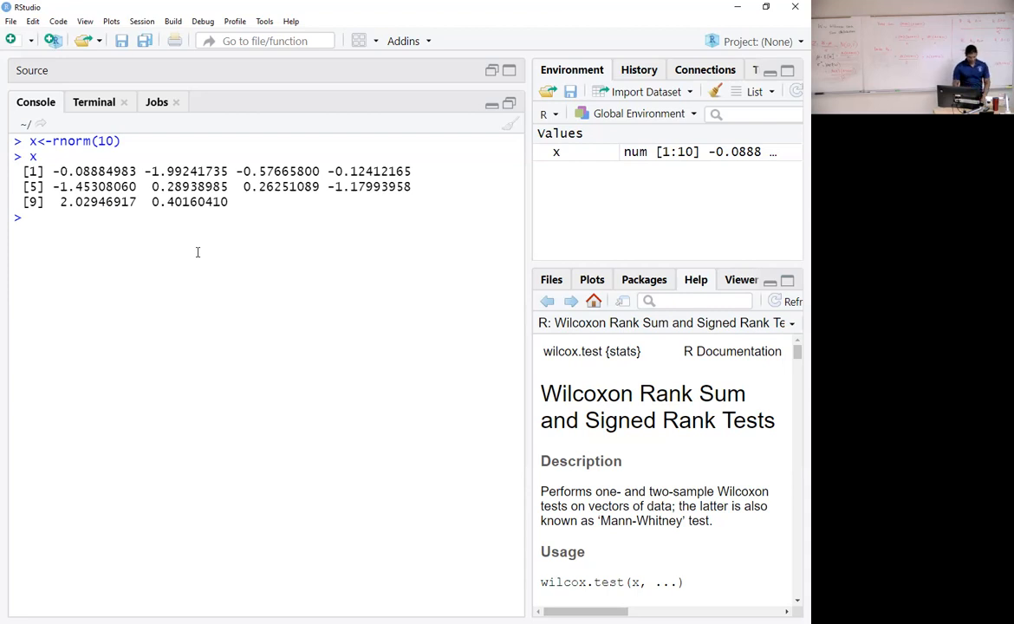
type("y<-x")
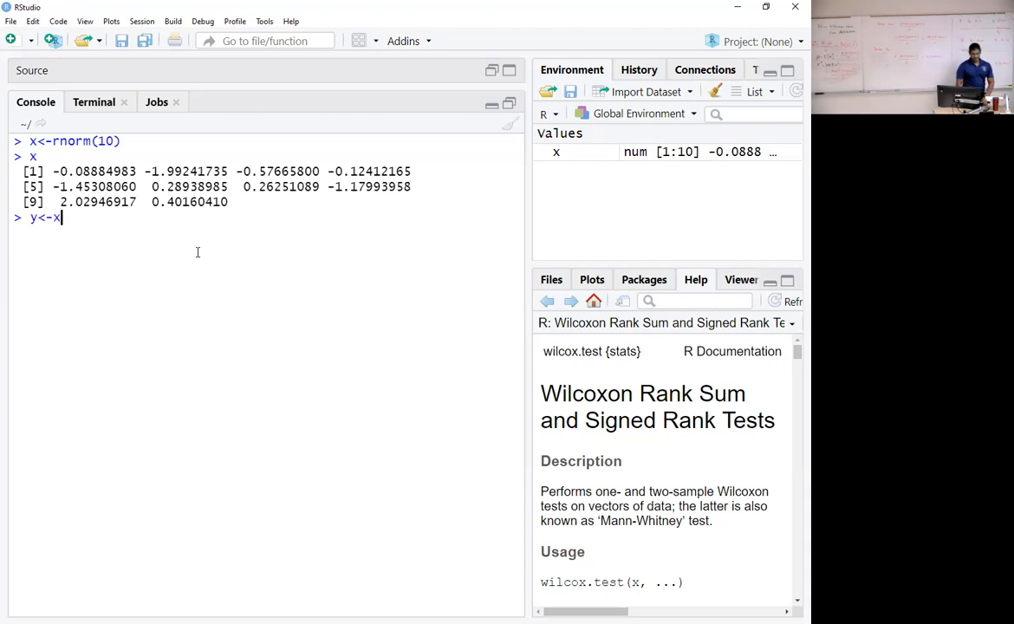
type("+")
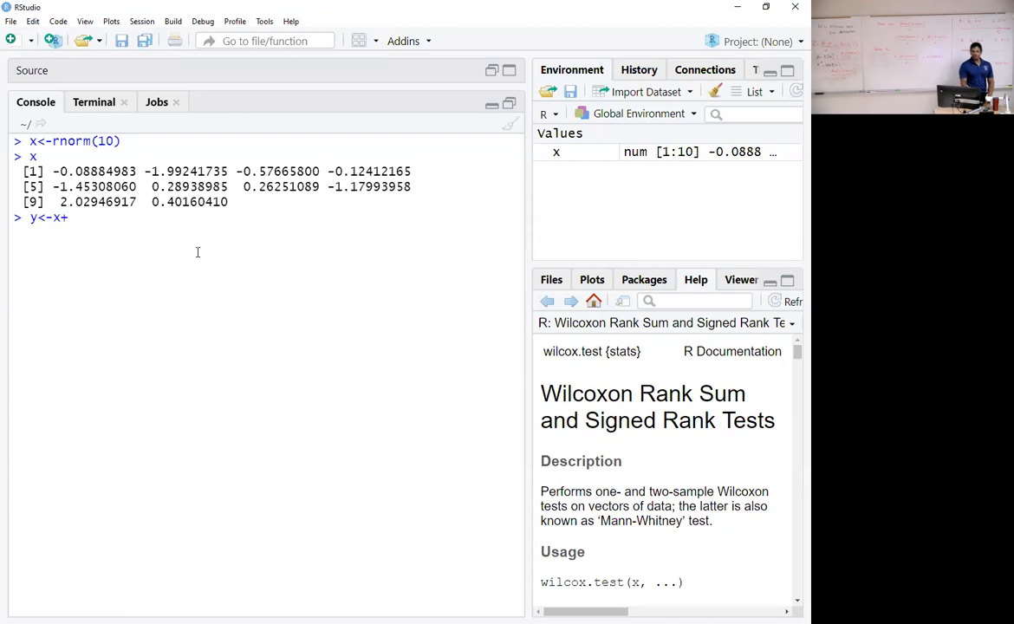
type("8")
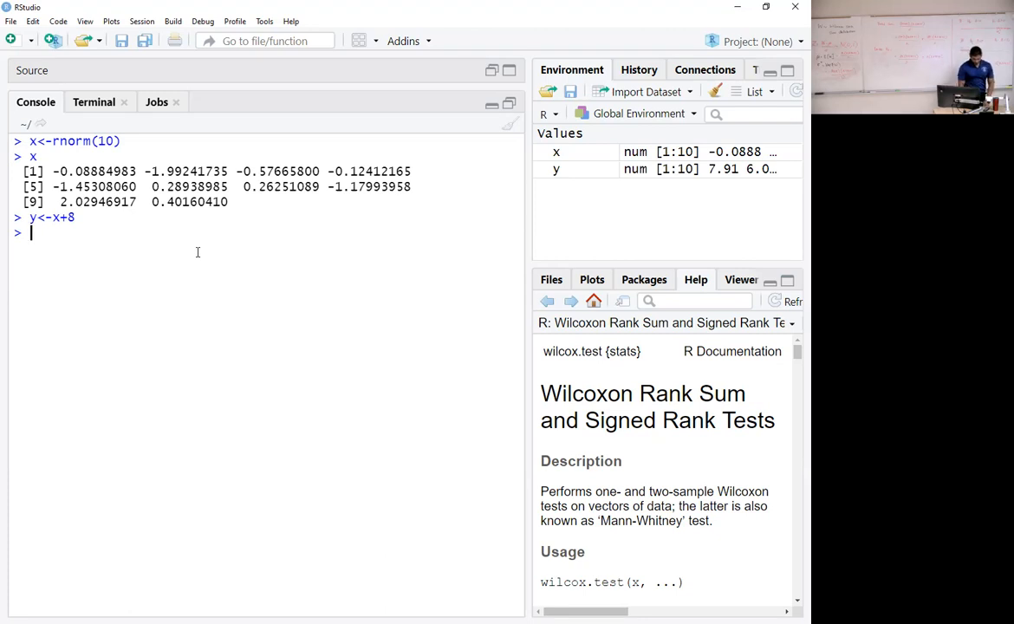
Run wilcox.test(x,y,paired=F), returning W = 0 and p-value 1.083e-05
type("wilxo")
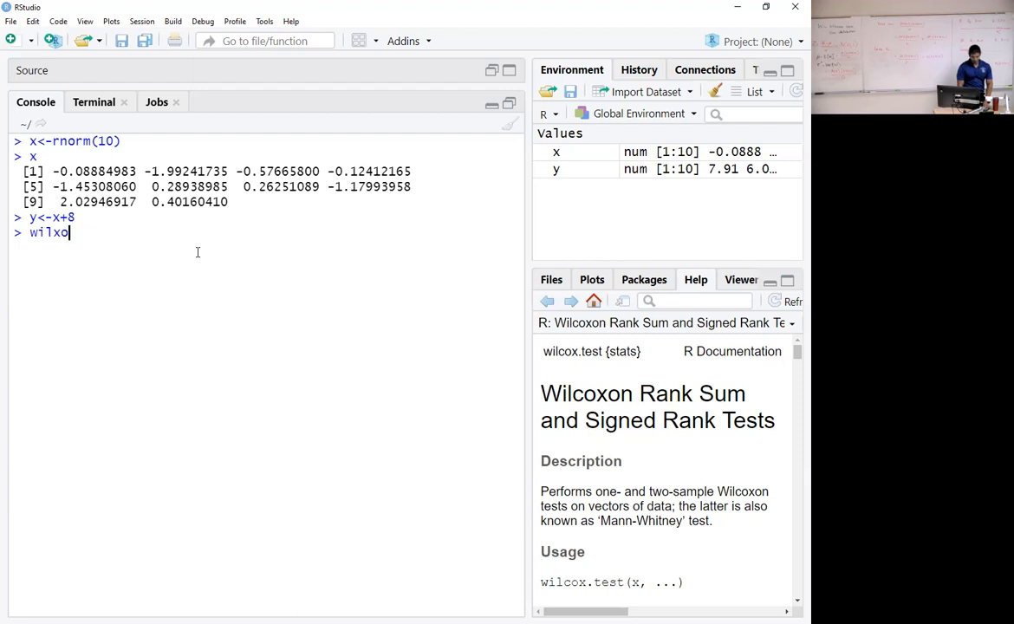
type("wilcox")
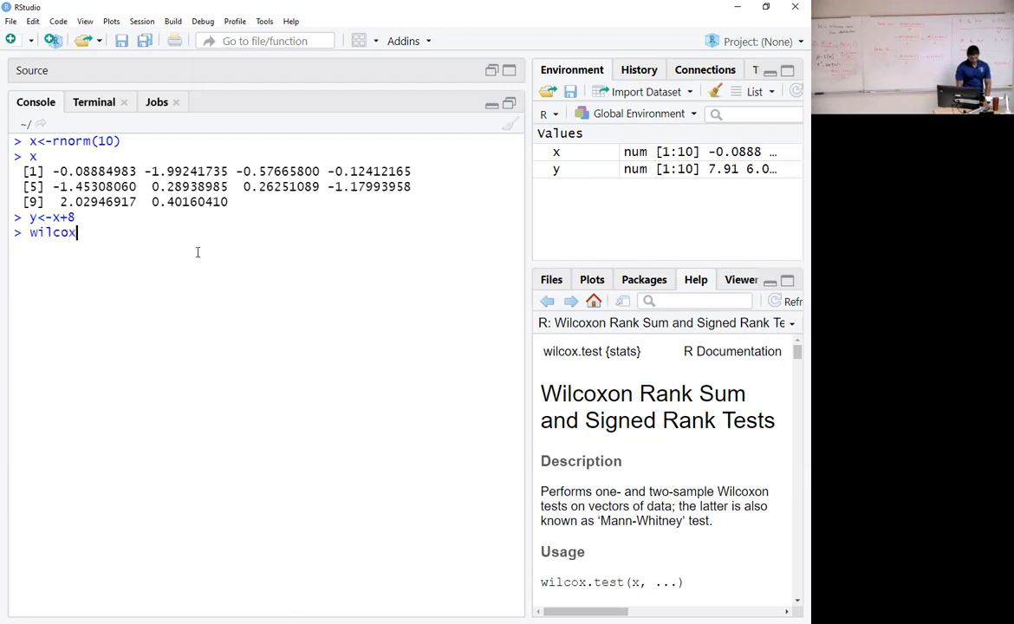
type(".test(")
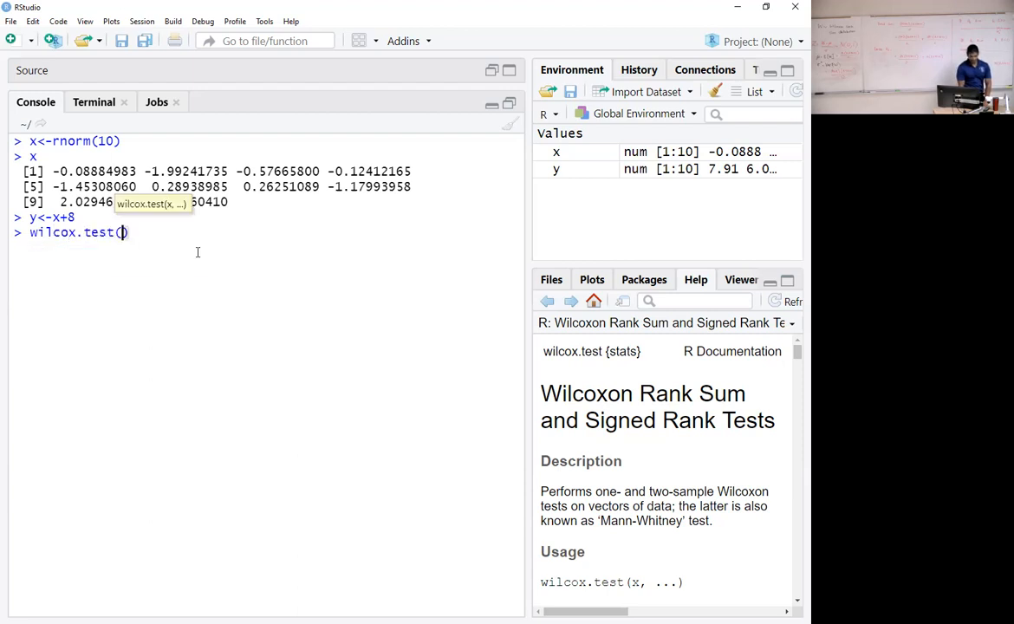
type("x,")
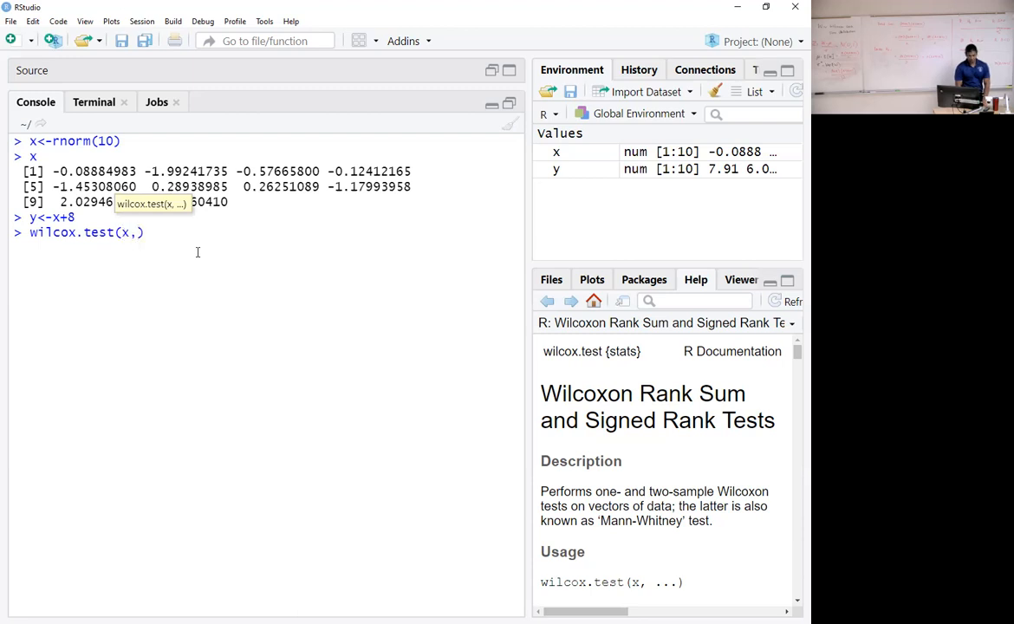
type("y,")
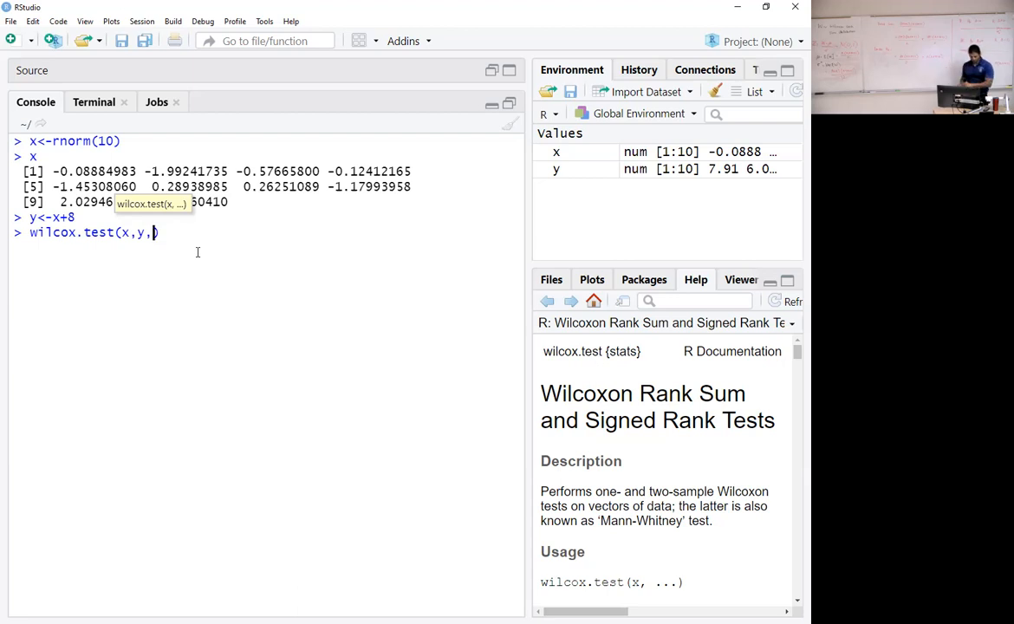
type("pa")
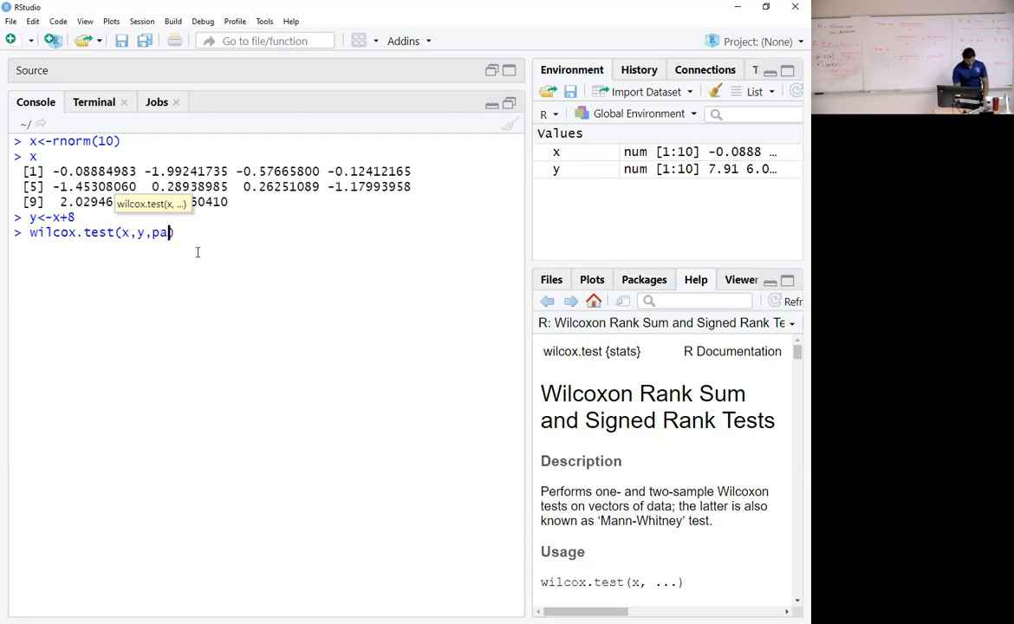
type("ired")
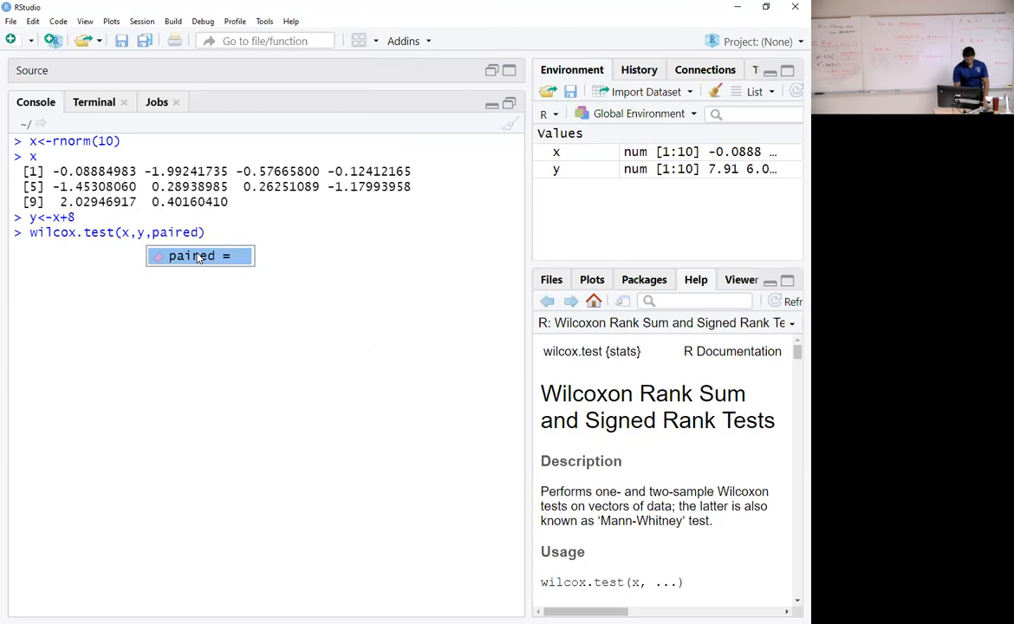
type("=F")
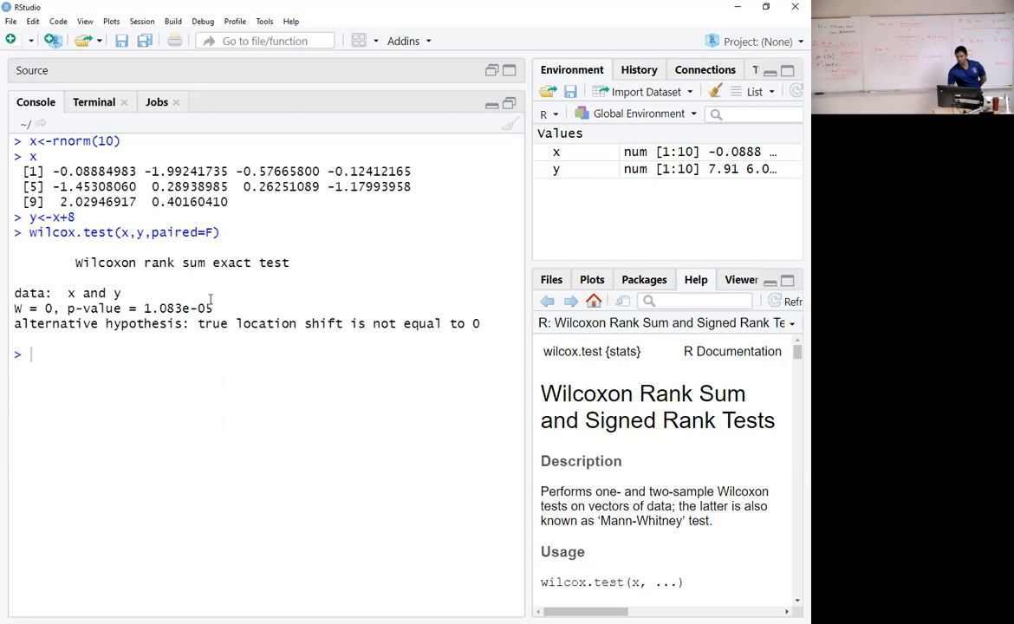
mouse_move(221, 309)
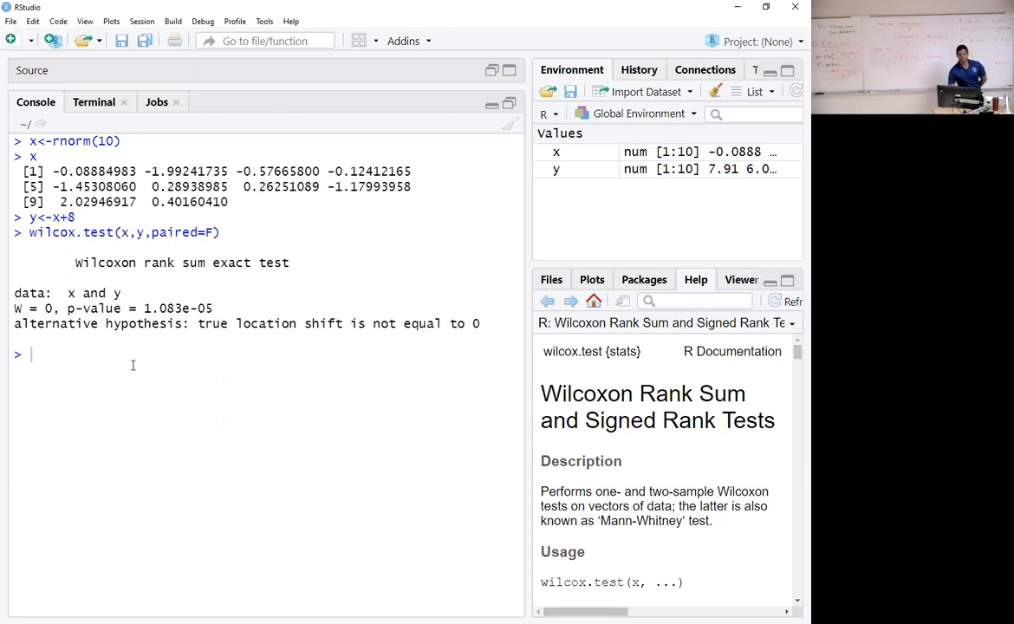
Redefine y<-x+0.1 and rerun wilcox.test(x,y,paired=F), giving W = 43, p = 0.6305
type("y<-x+8")
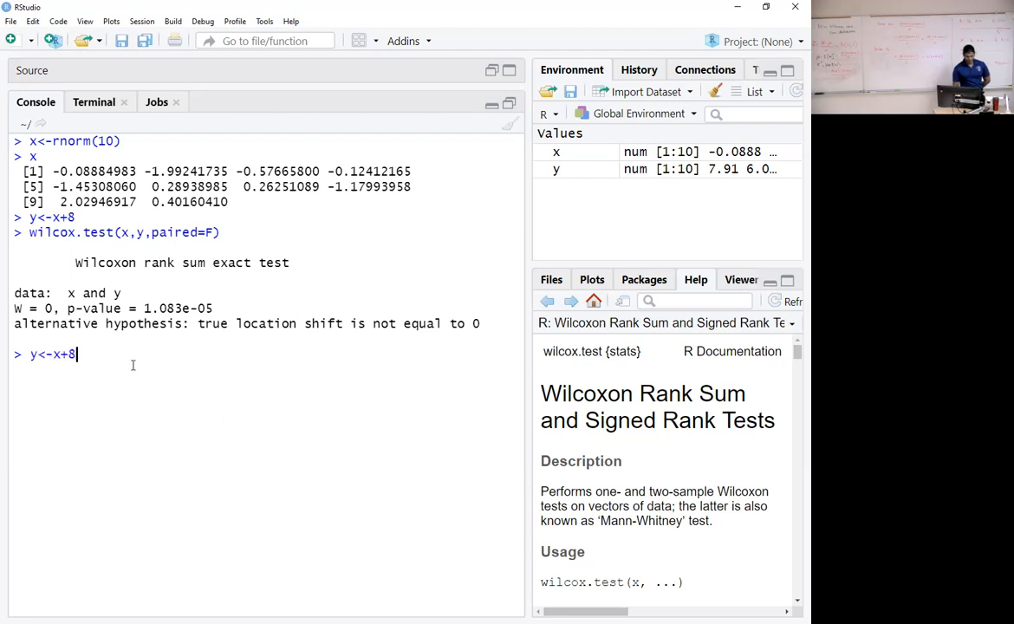
key("Backspace")
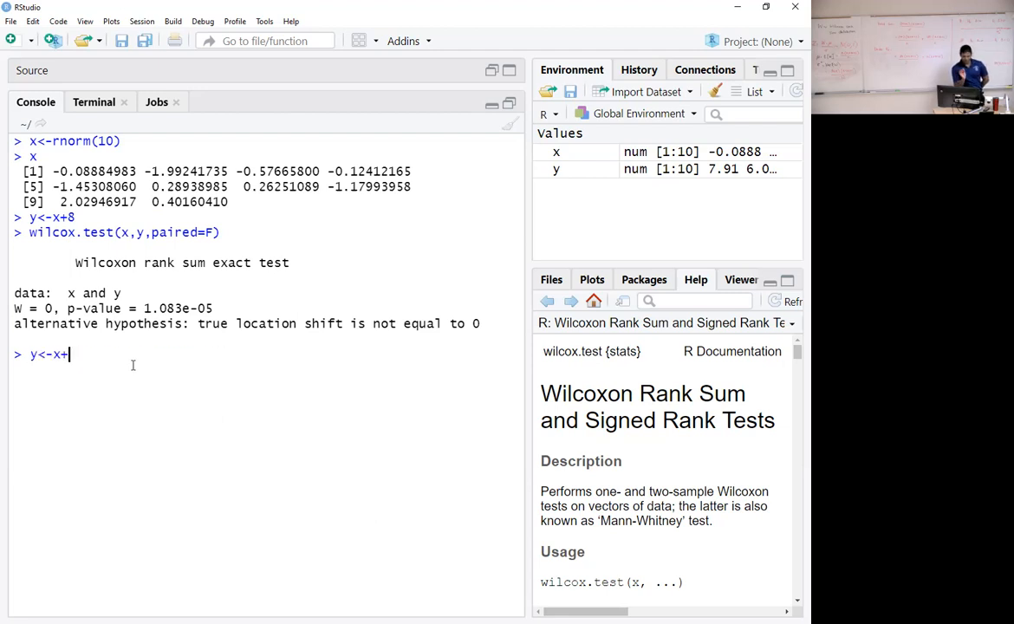
type("0")
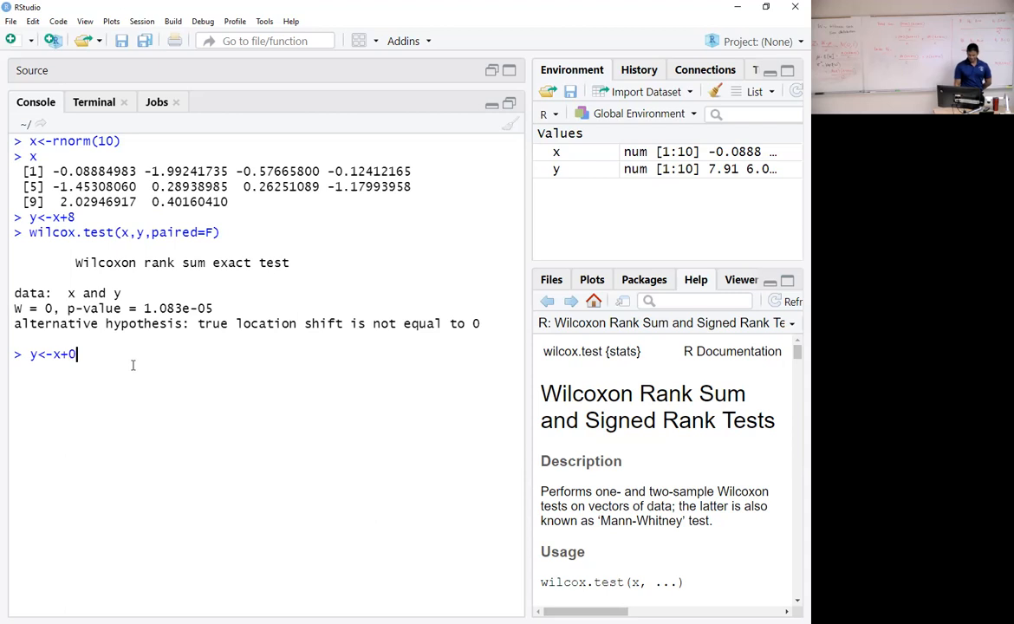
type(".1")
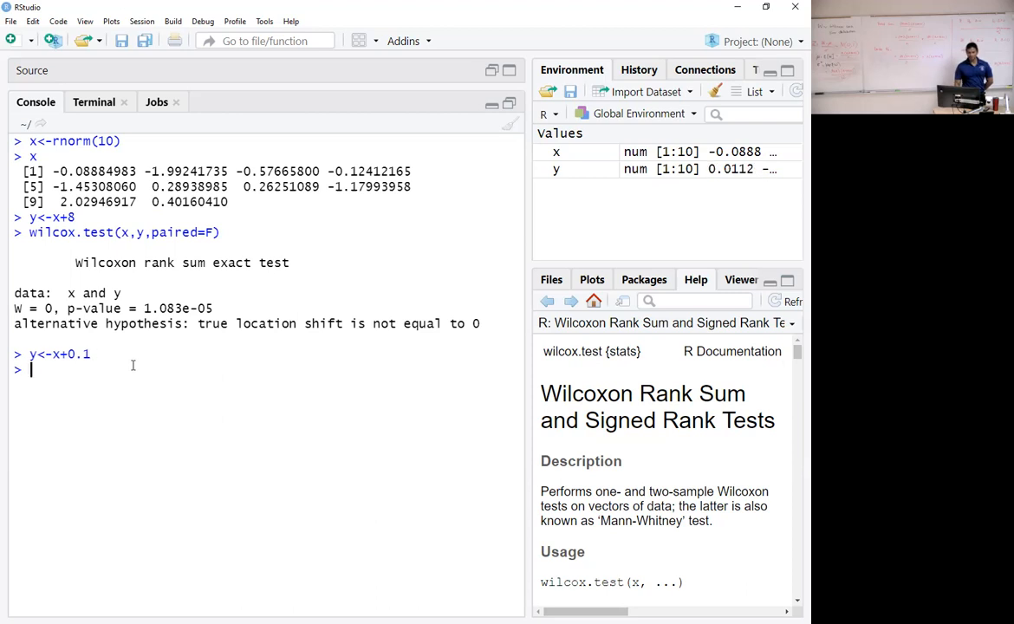
type("wilcox.test(x,y,paired=F)")
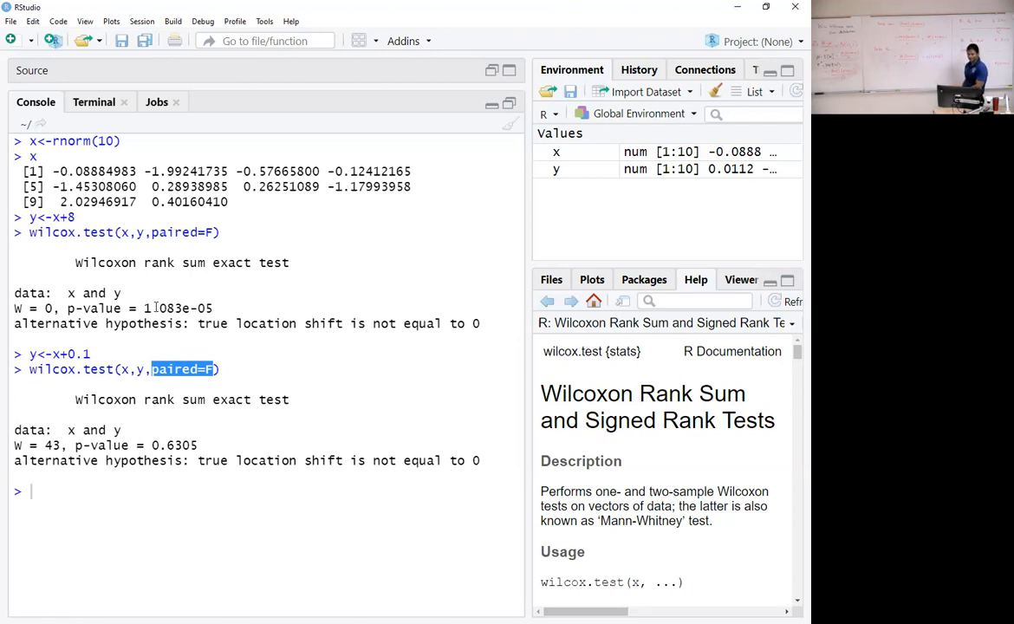
mouse_move(454, 501)
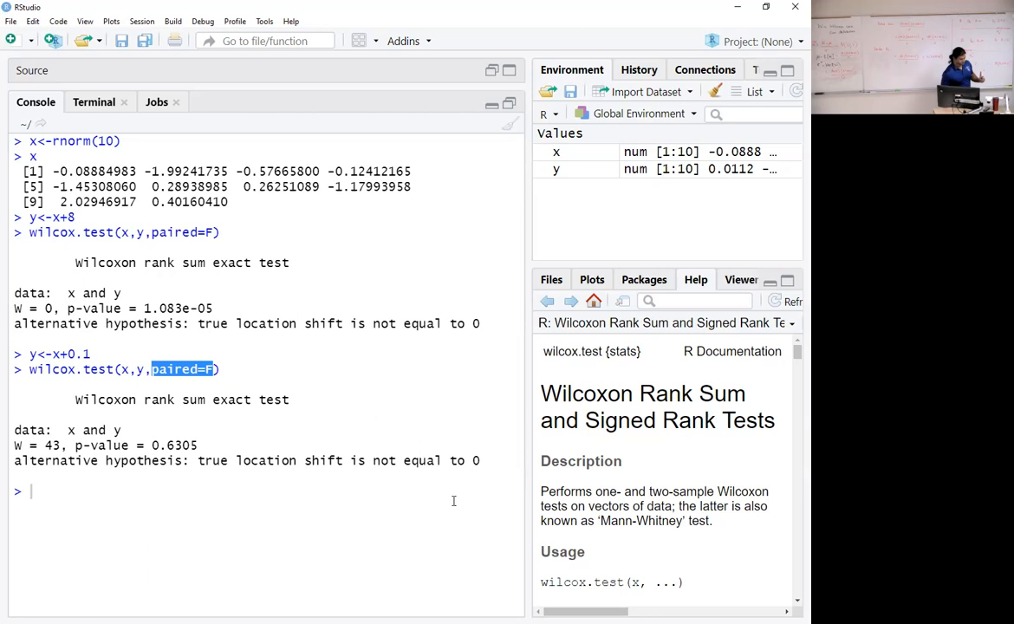
mouse_move(415, 558)
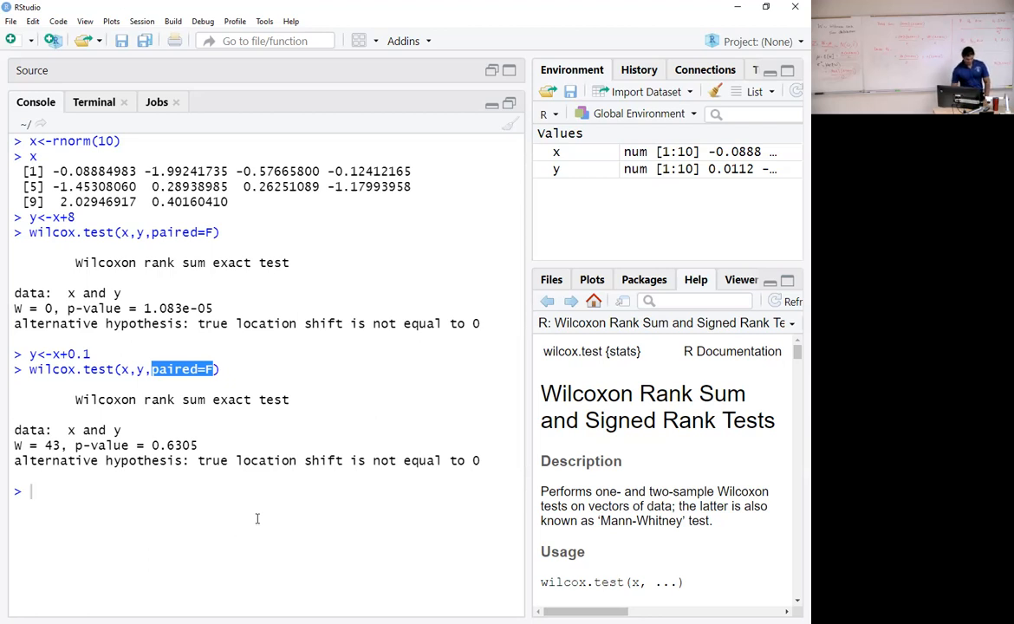
mouse_move(225, 482)
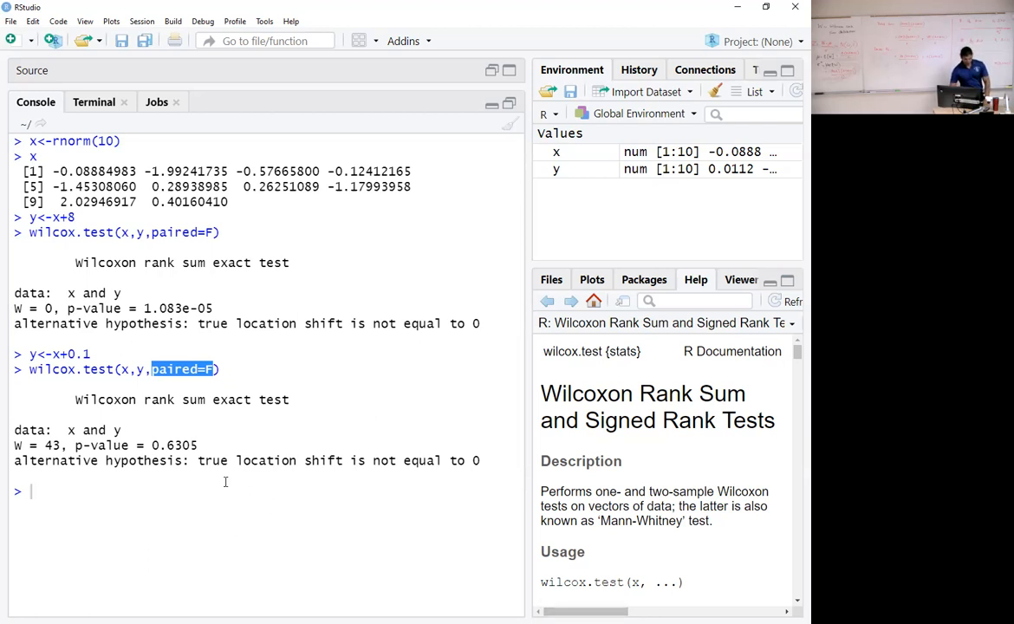
Run qwilcox(0.05,6,3) and qwilcox(0.95,6,3), returning 3 and 15
type("q")
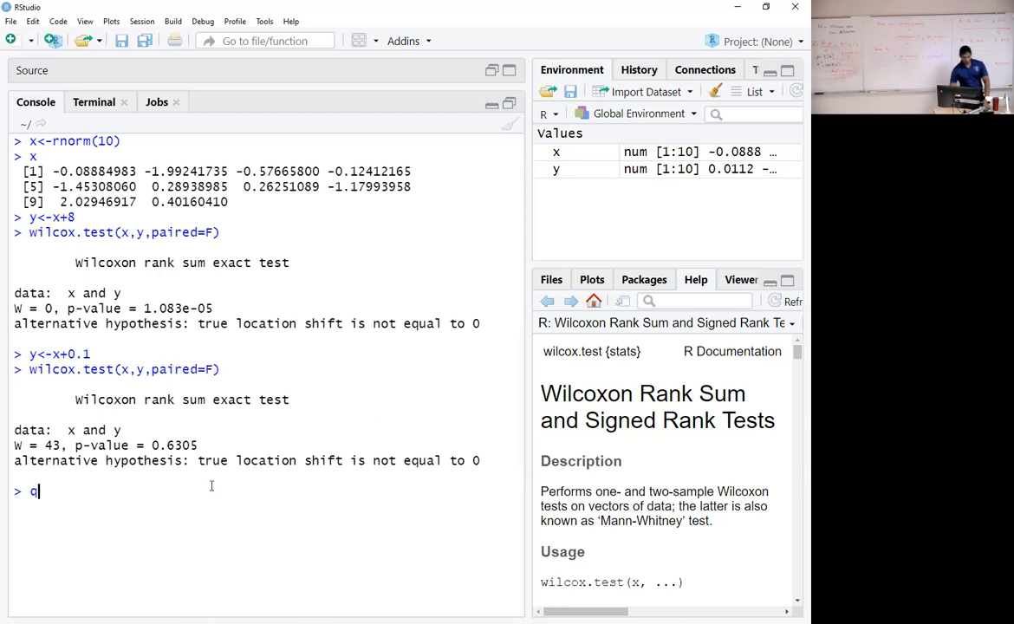
type("wilcox(")
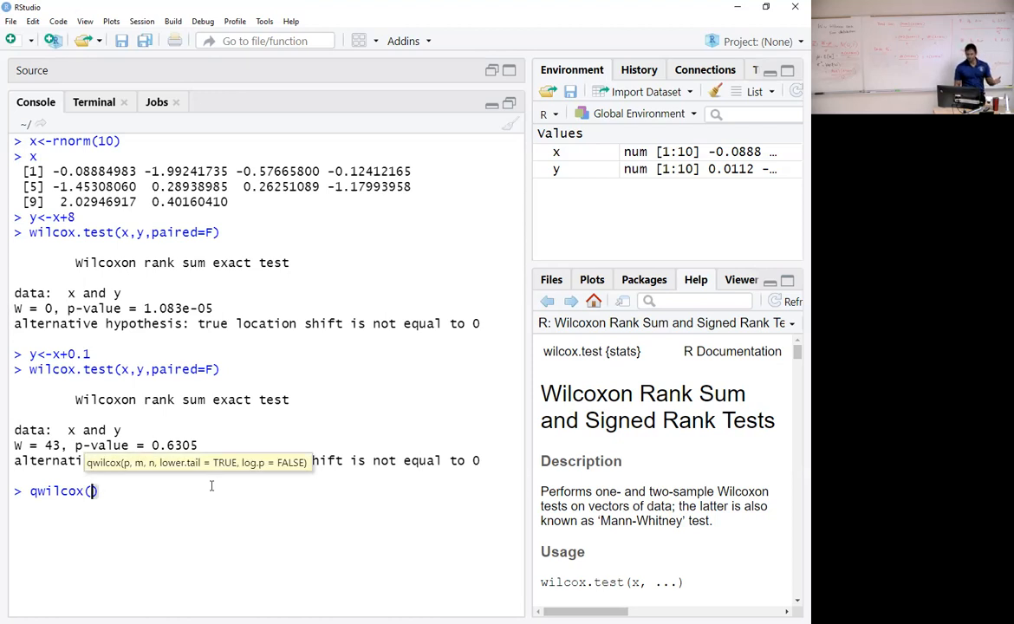
type("0.05")
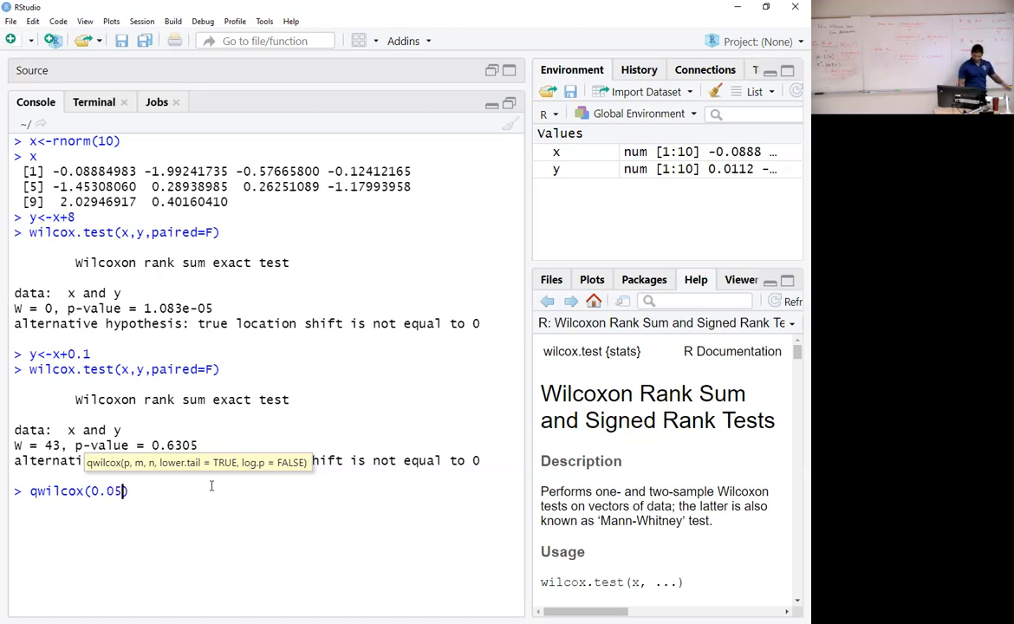
type(",")
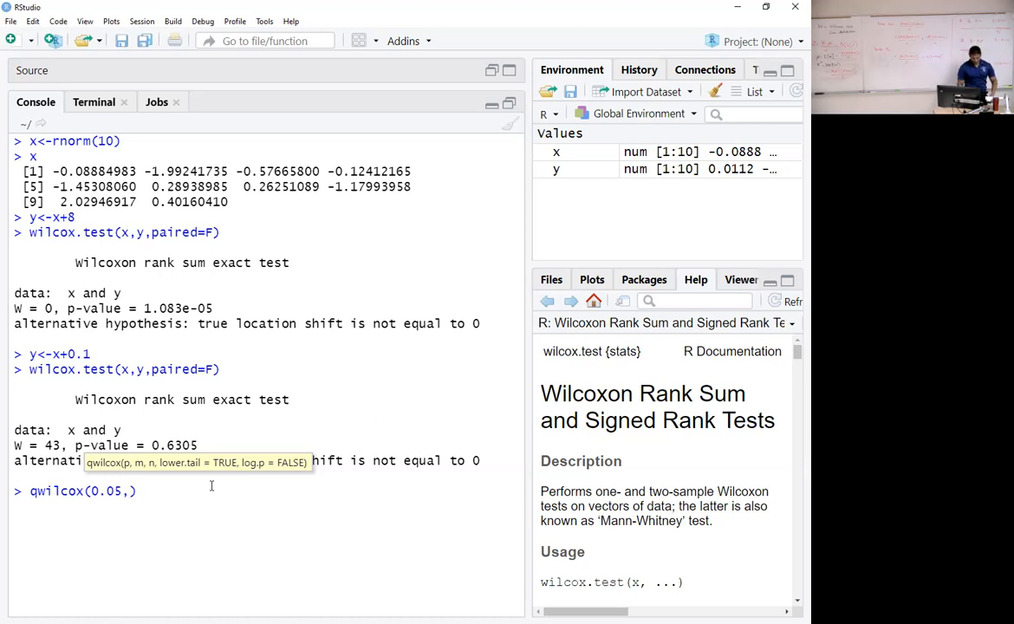
type("6,3")
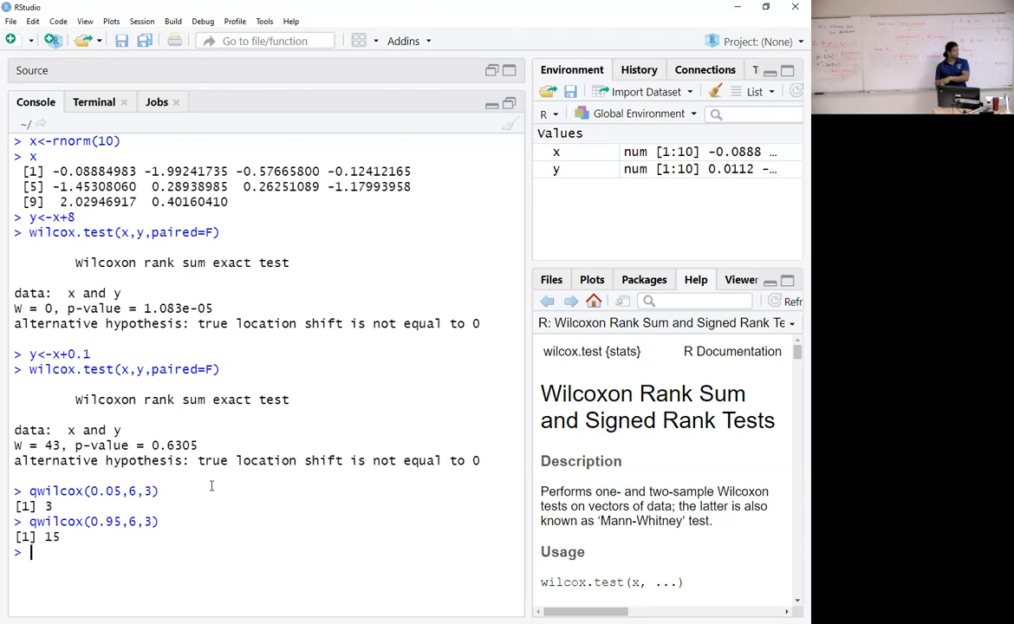
mouse_move(293, 149)
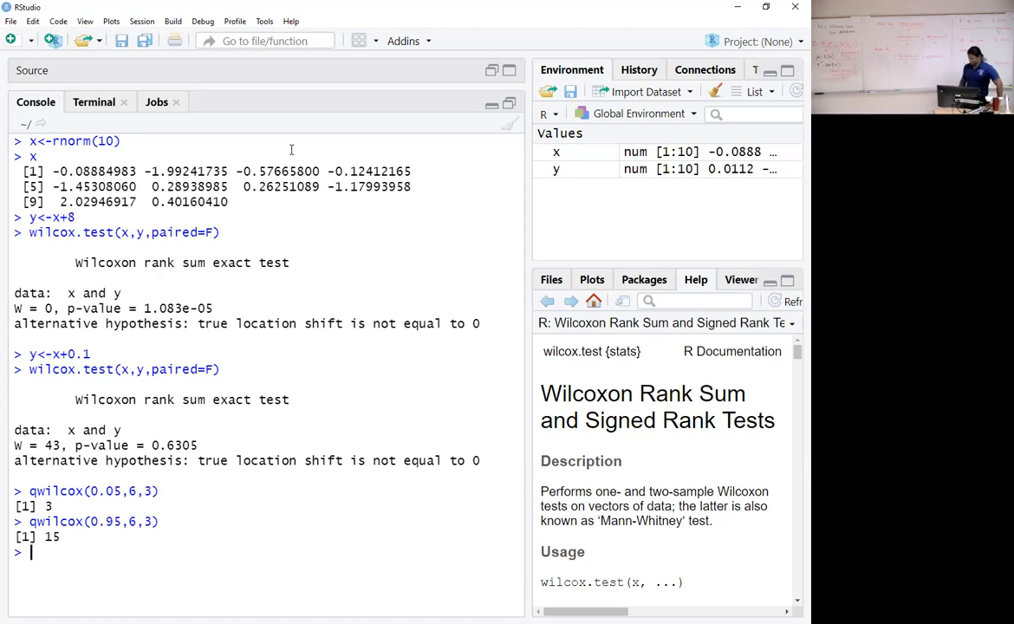
mouse_move(332, 113)
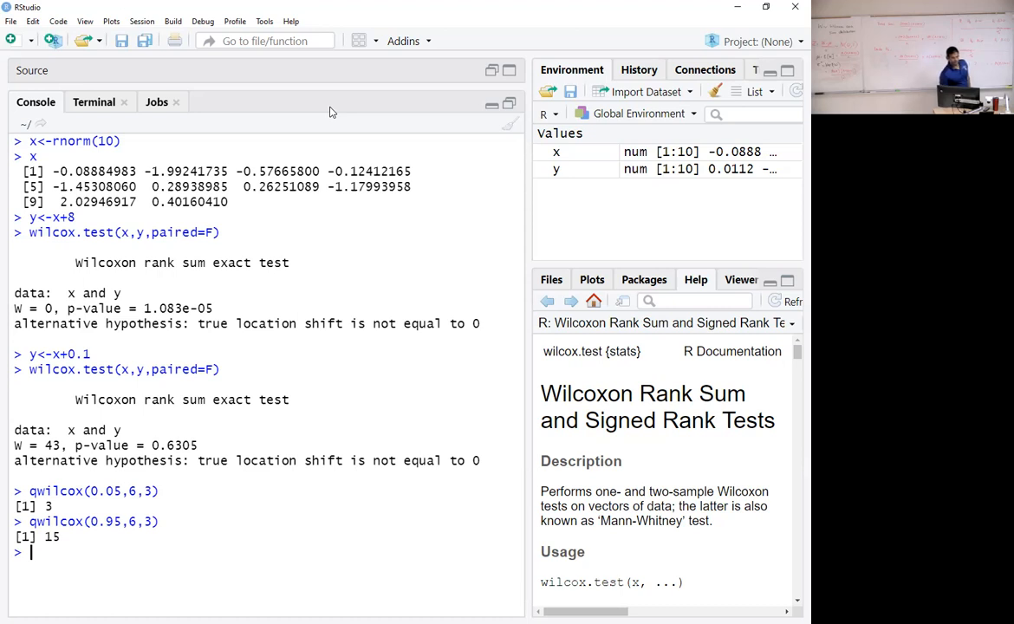
Run pwilcox(5,6,3), returning 0.1904762
type("p")
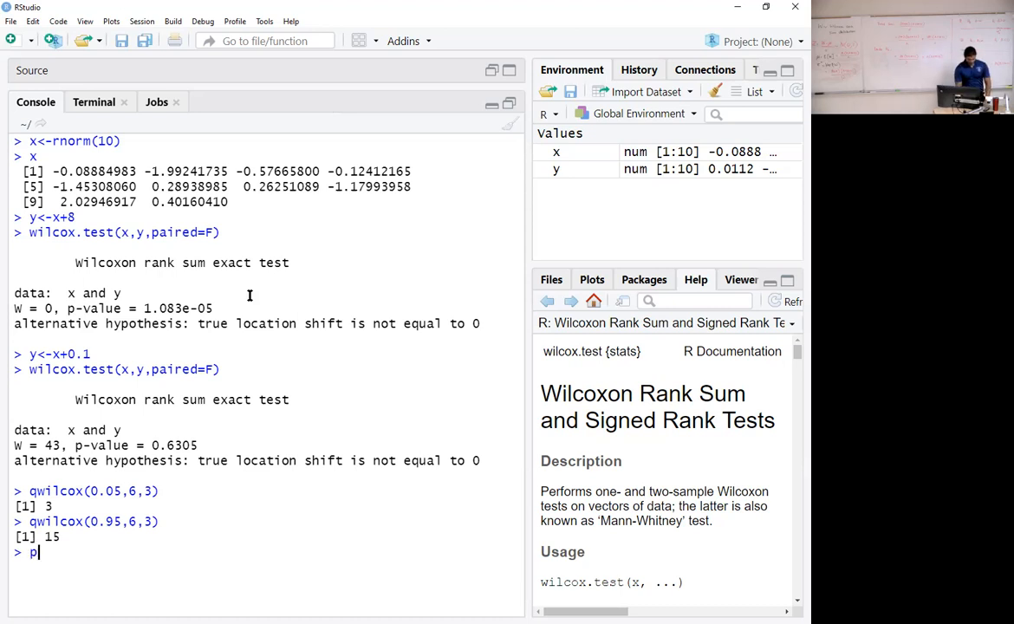
type("wilcox9")
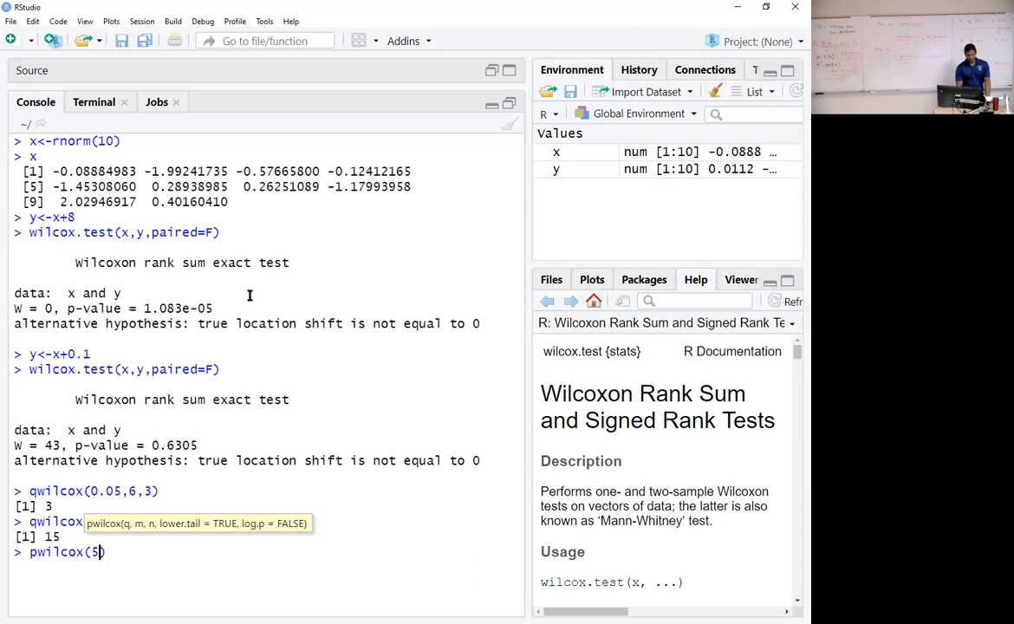
type(",")
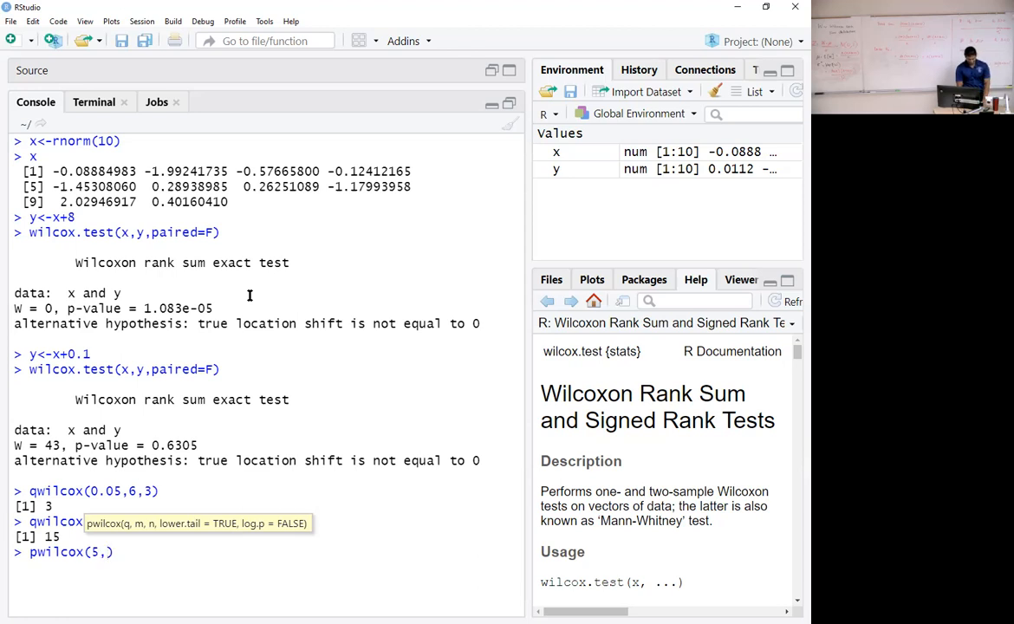
type("6,3")
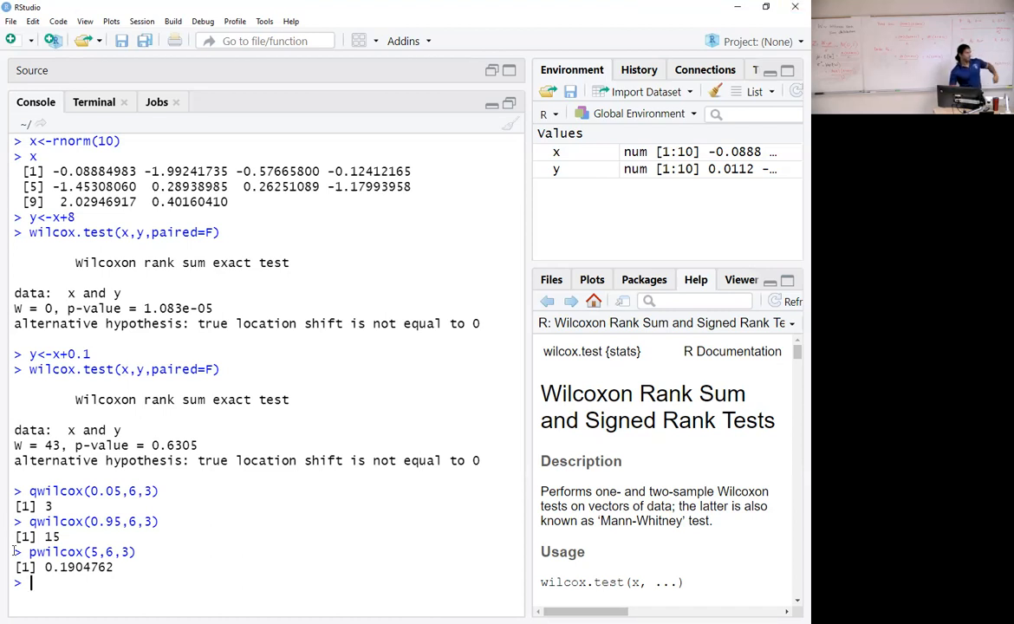
mouse_move(194, 565)
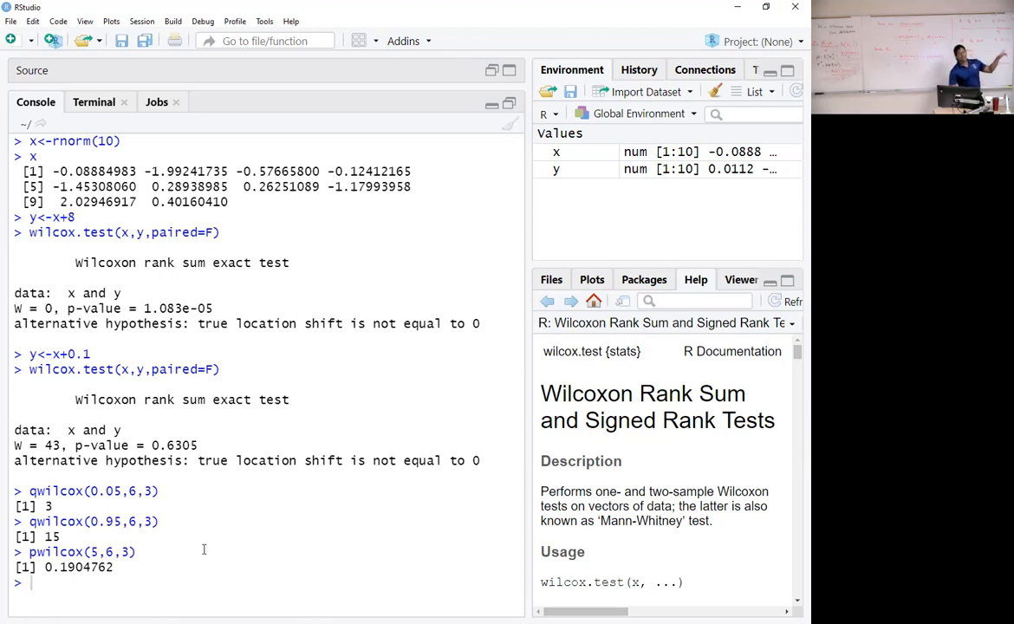
mouse_move(246, 591)
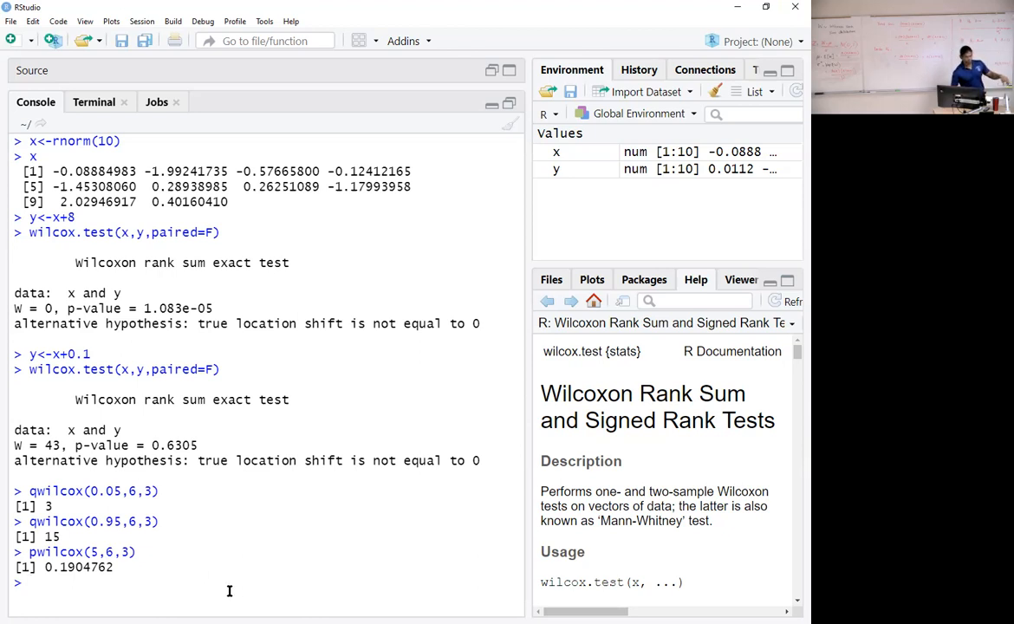